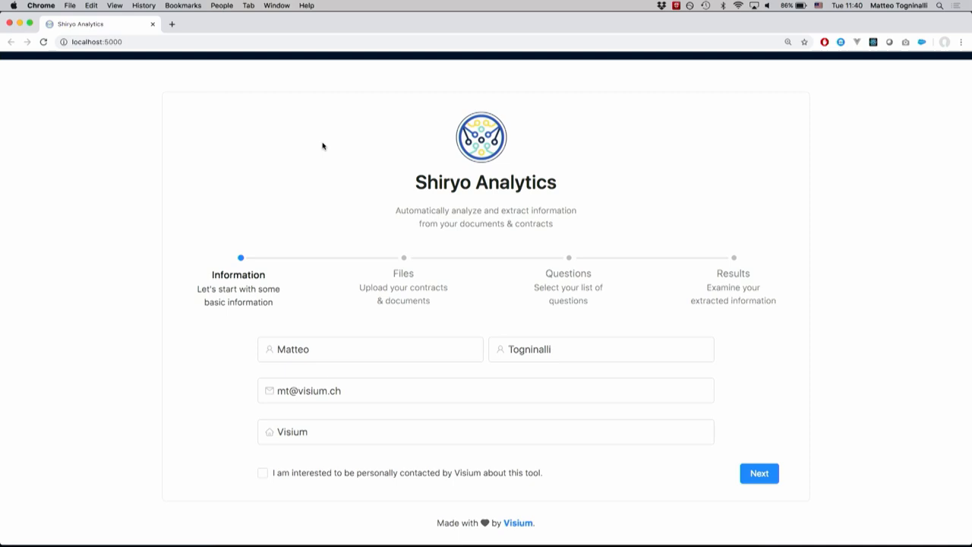
{"action": "mouse_move", "coordinate": [759, 474]}
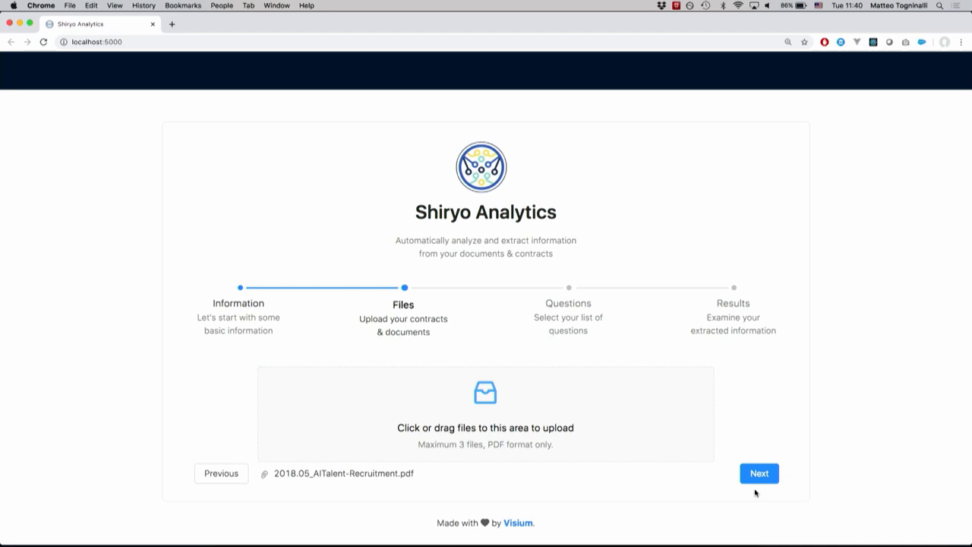
Select the payment terms and contract date questions under Service Provider Contracts and start processing.
{"action": "left_click", "coordinate": [759, 474]}
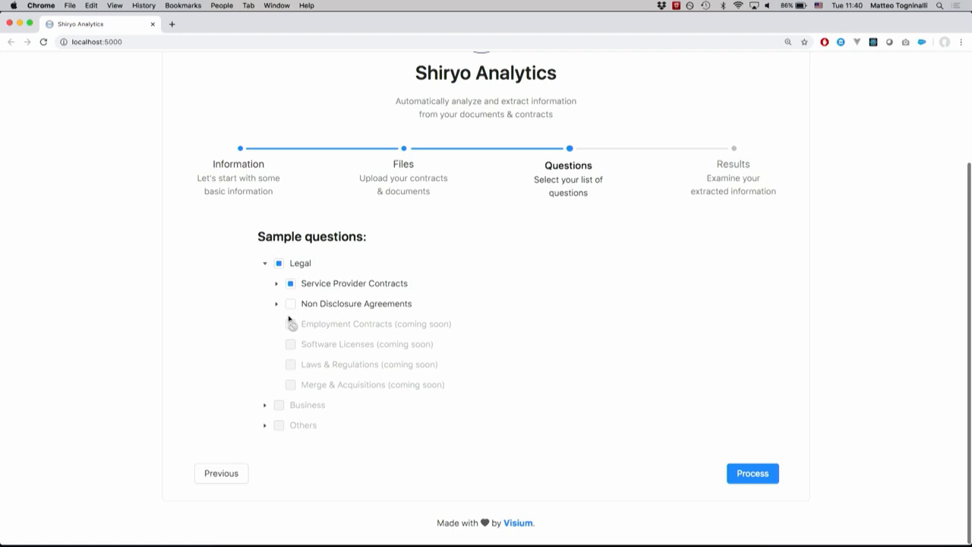
{"action": "left_click", "coordinate": [277, 283]}
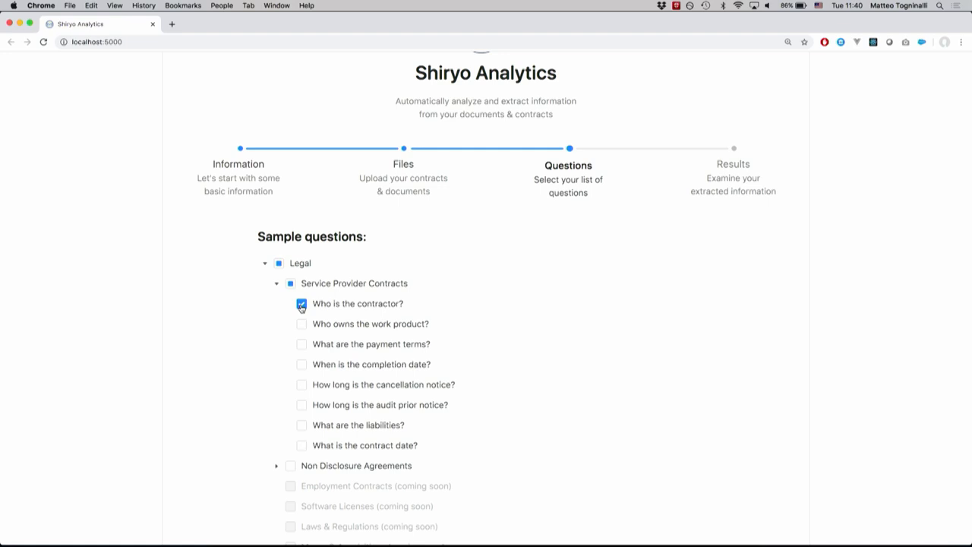
{"action": "left_click", "coordinate": [300, 343]}
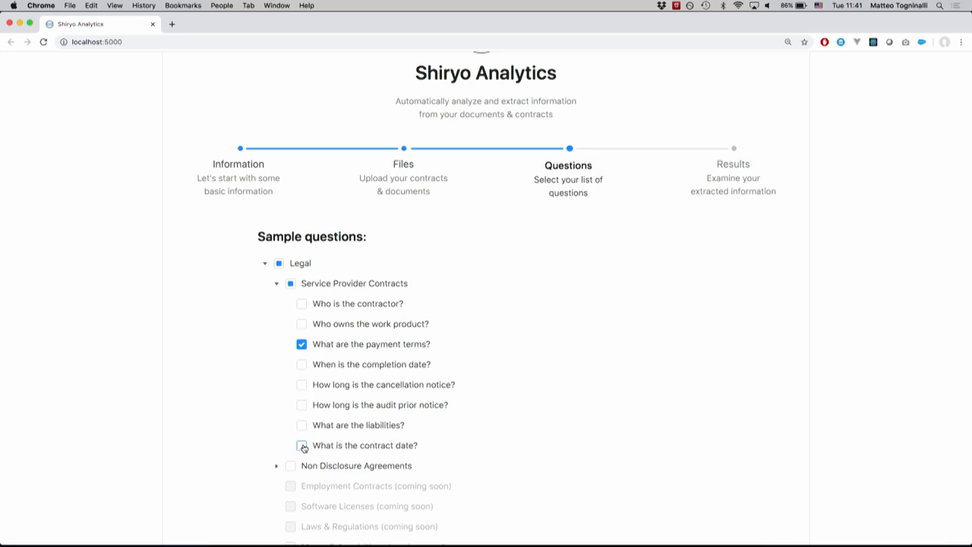
{"action": "left_click", "coordinate": [301, 445]}
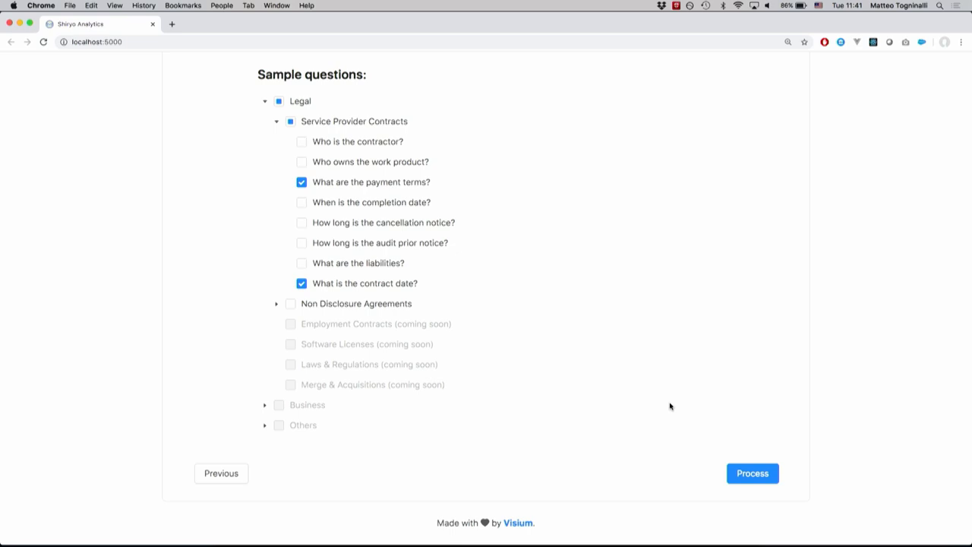
{"action": "left_click", "coordinate": [752, 473]}
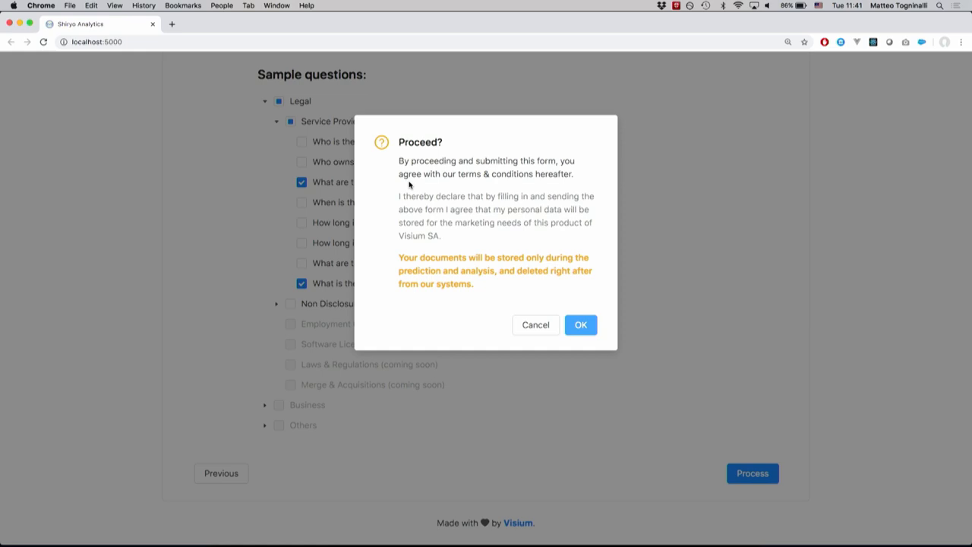
Confirm the Proceed dialog so the contract processes to 100% Done.
{"action": "left_click", "coordinate": [579, 324]}
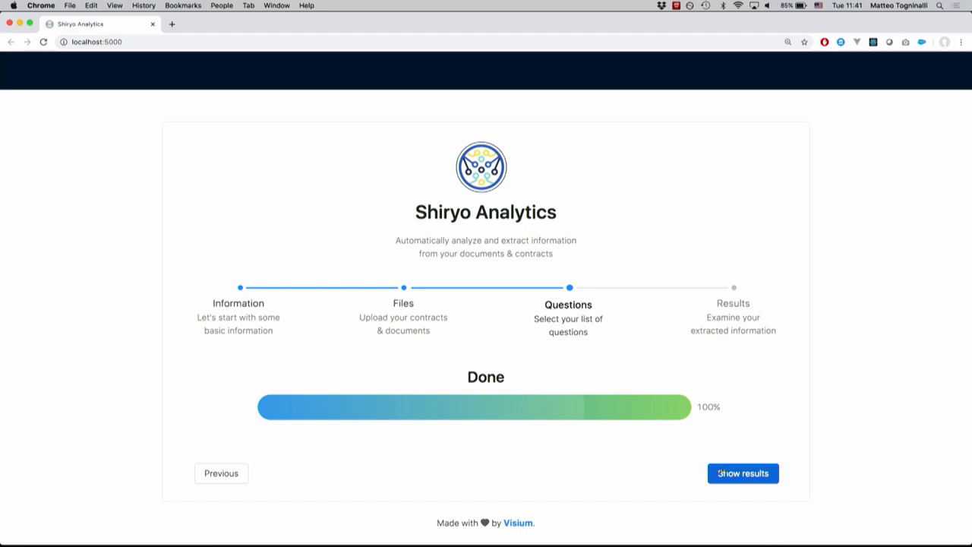
Show the extracted answers and reveal the source passage behind the sixty (60) days payment terms.
{"action": "left_click", "coordinate": [741, 473]}
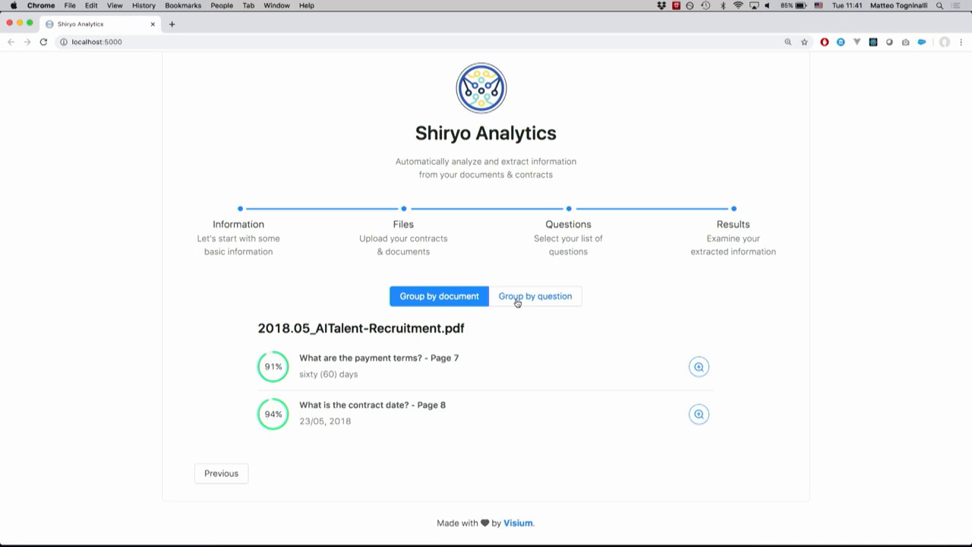
{"action": "mouse_move", "coordinate": [432, 360]}
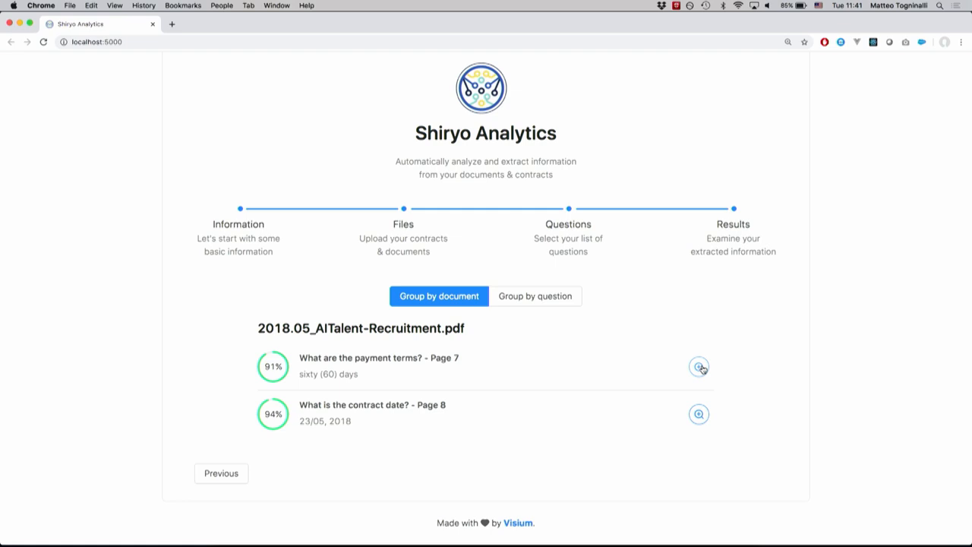
{"action": "left_click", "coordinate": [698, 366]}
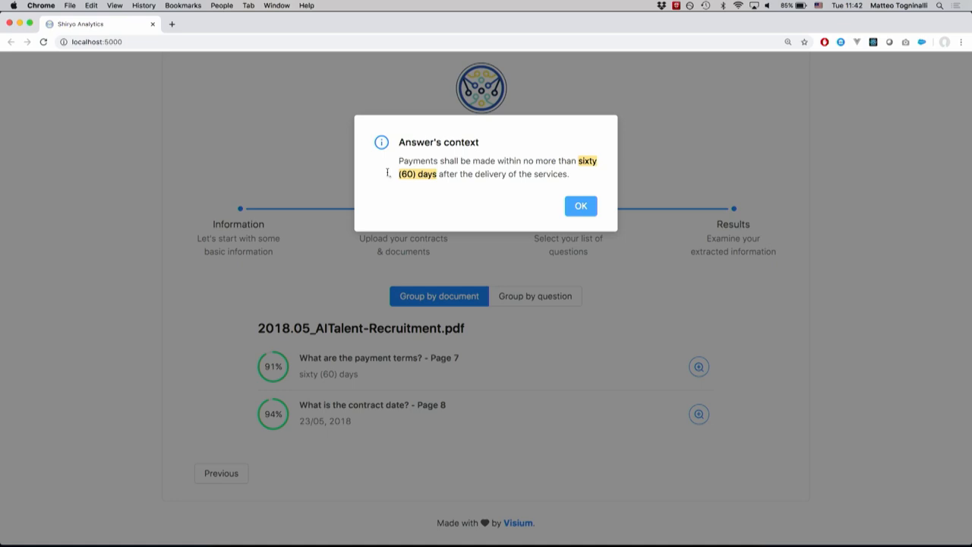
Dismiss the payment-terms context and select the extracted 23/05, 2018 contract date text.
{"action": "left_click", "coordinate": [580, 207]}
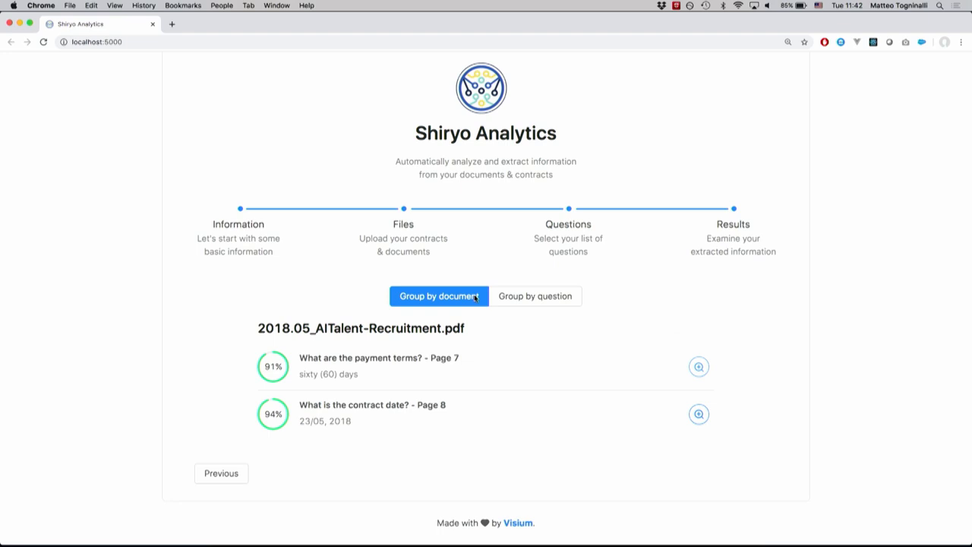
{"action": "mouse_move", "coordinate": [272, 366]}
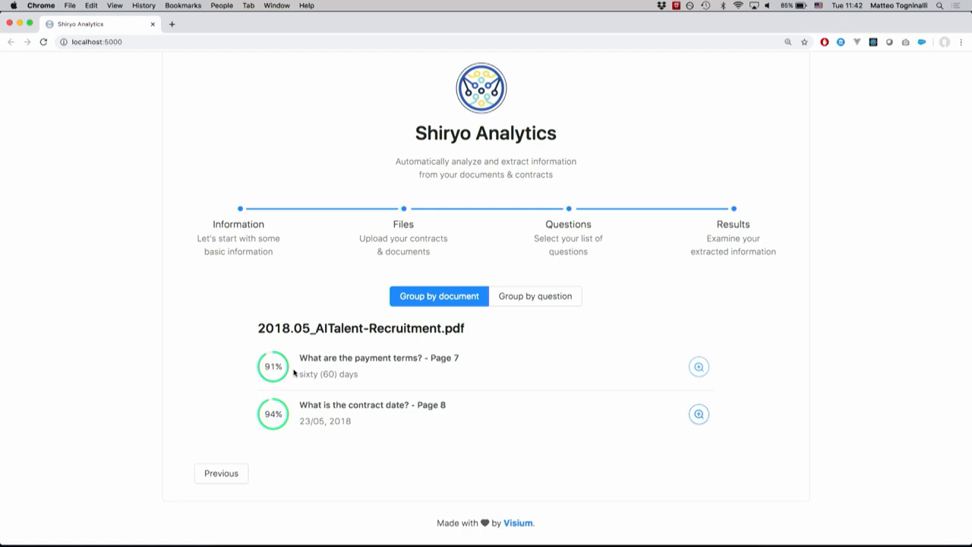
{"action": "double_click", "coordinate": [325, 419]}
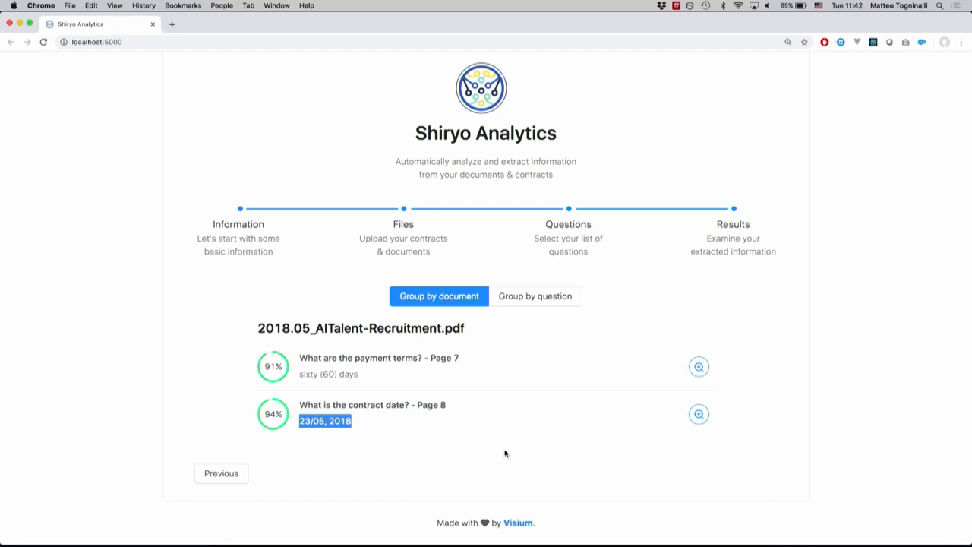
{"action": "mouse_move", "coordinate": [580, 206]}
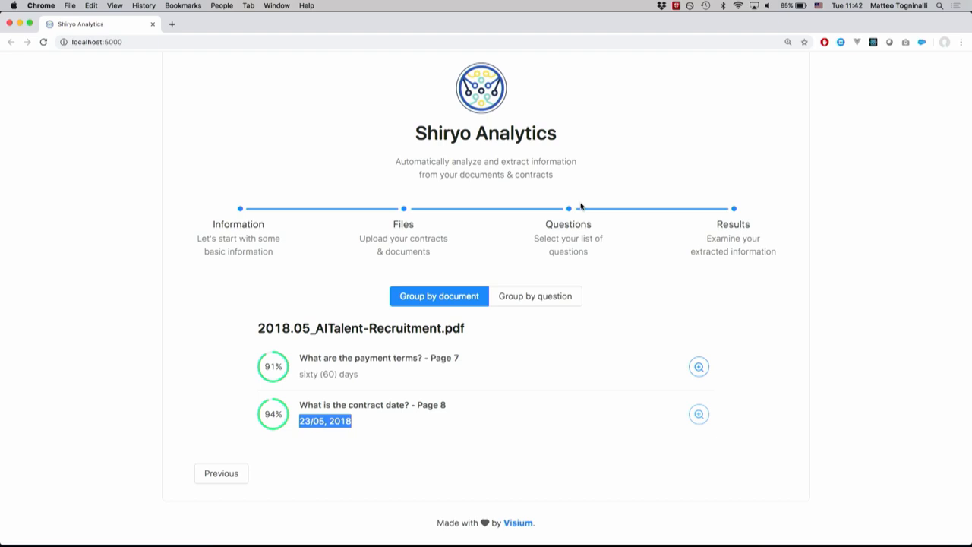